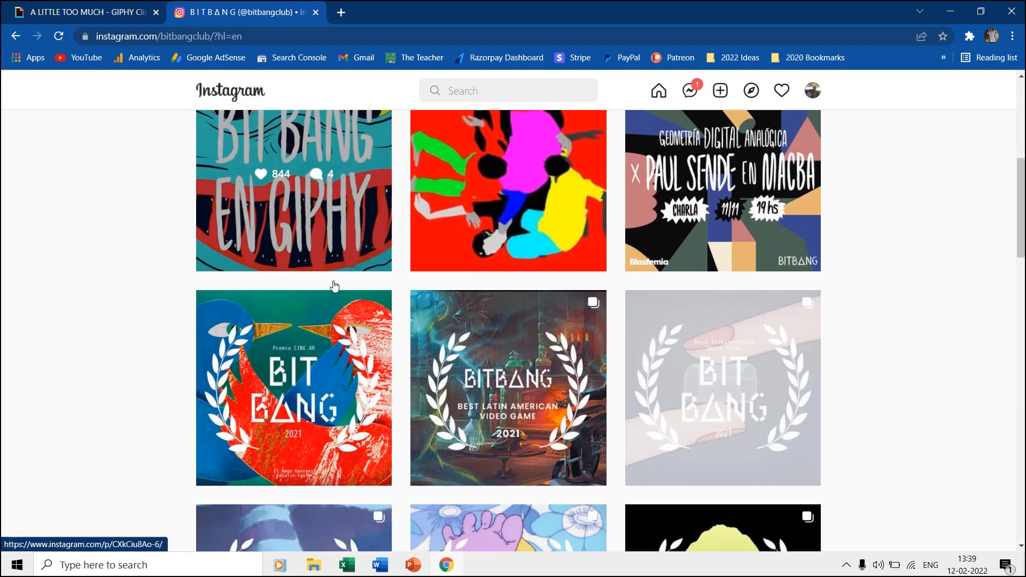
Collapse the face groups in the Selection Pane and switch to the slide's animation effects.
scroll("down", 3)
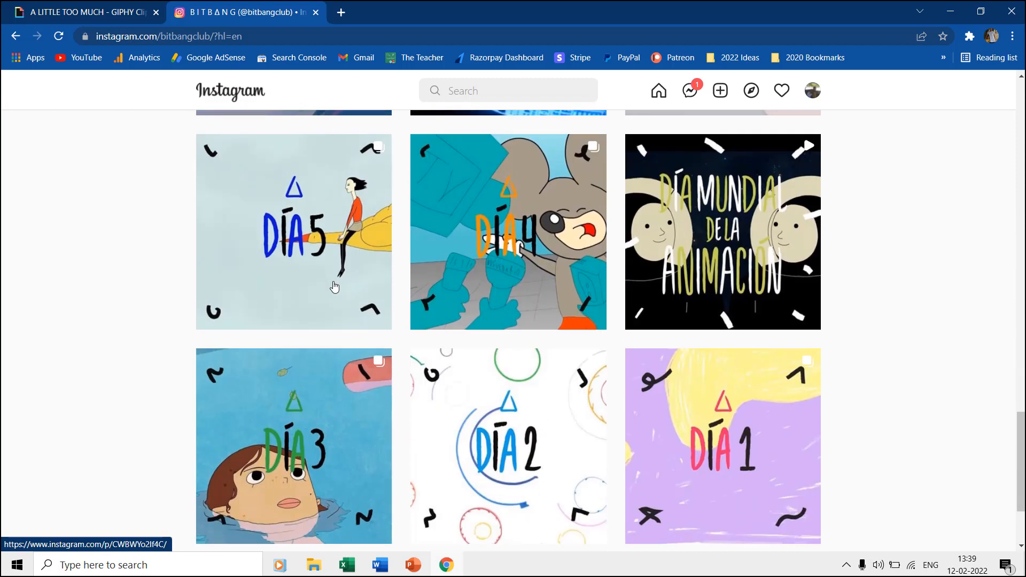
left_click(78, 12)
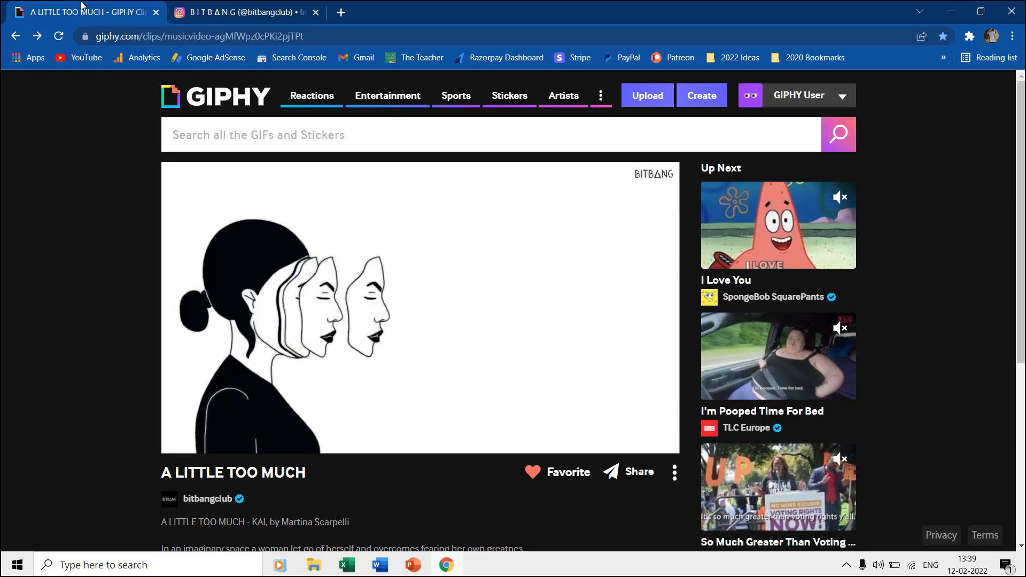
left_click(459, 134)
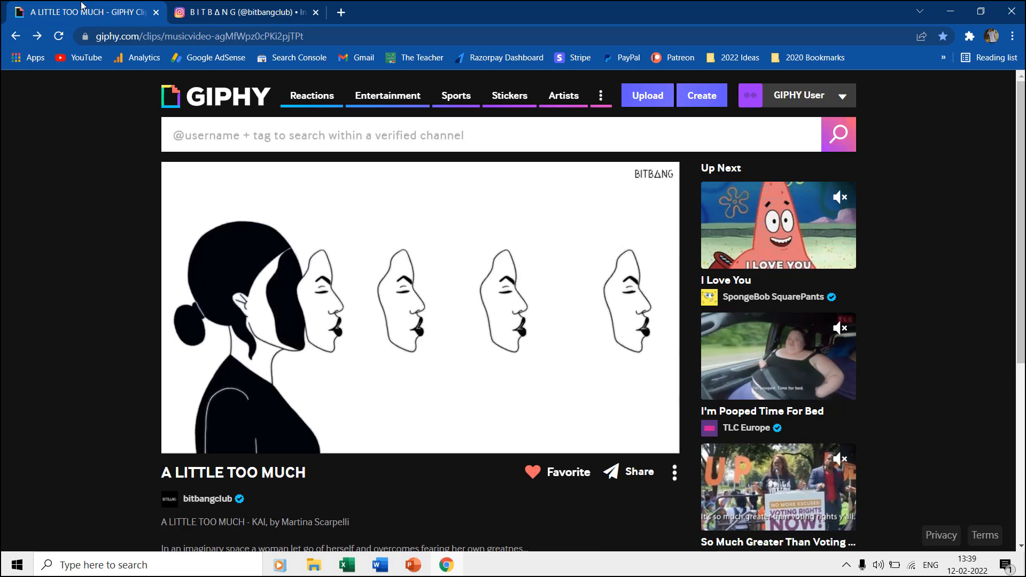
left_click(412, 564)
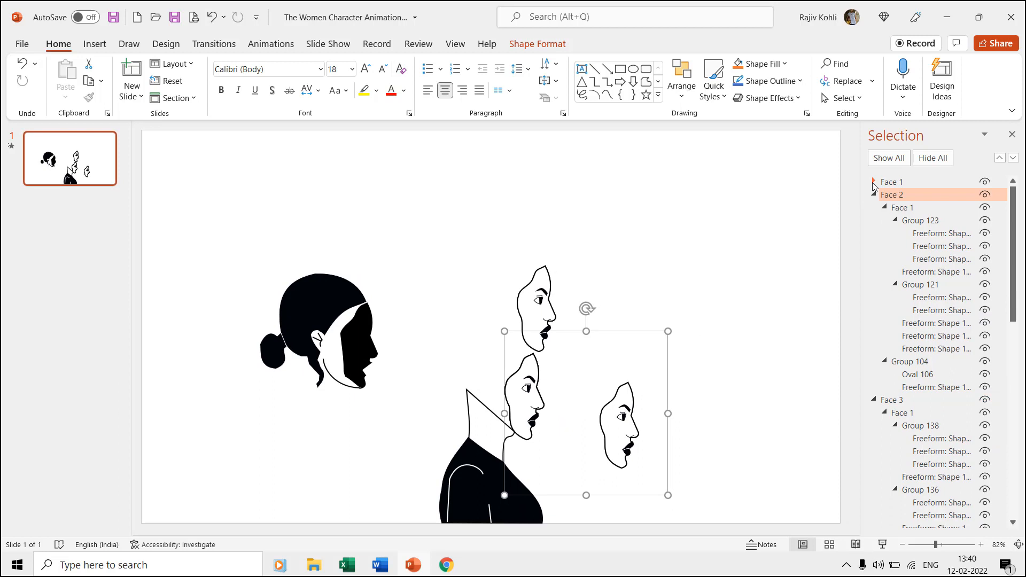
left_click(873, 181)
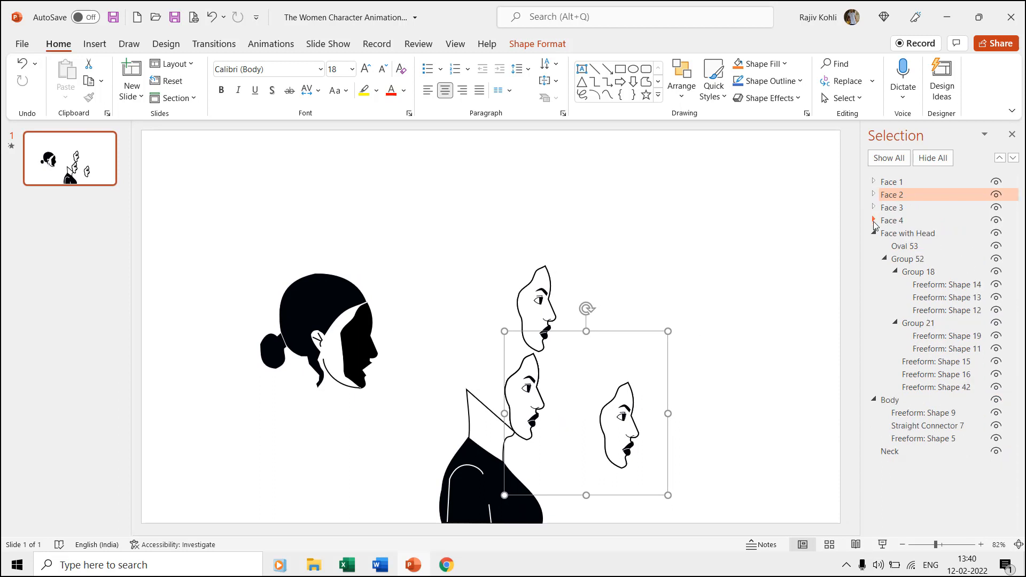
left_click(874, 234)
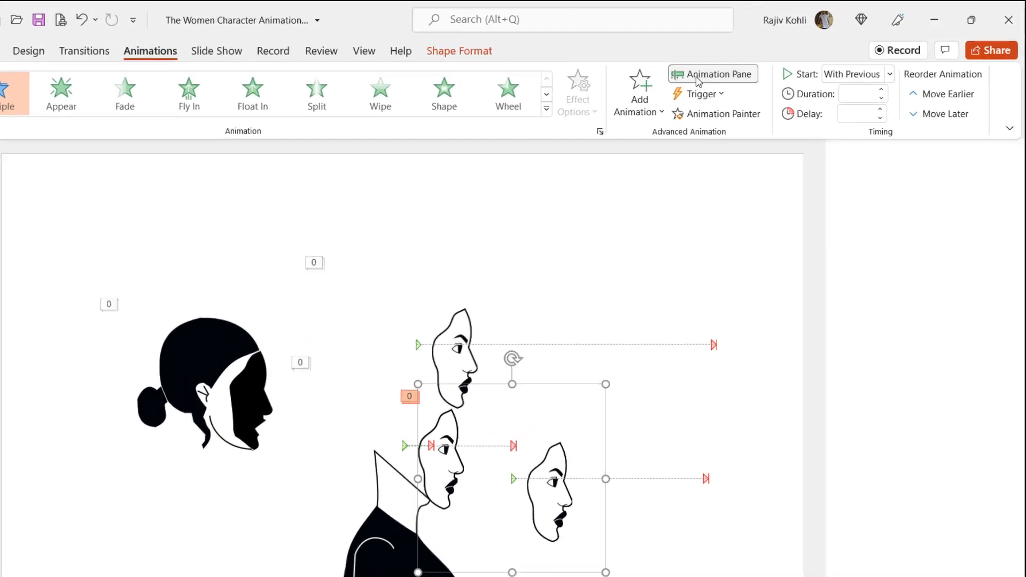
Show the Animation Pane and select the head's second spin and Face 2's animations.
left_click(709, 74)
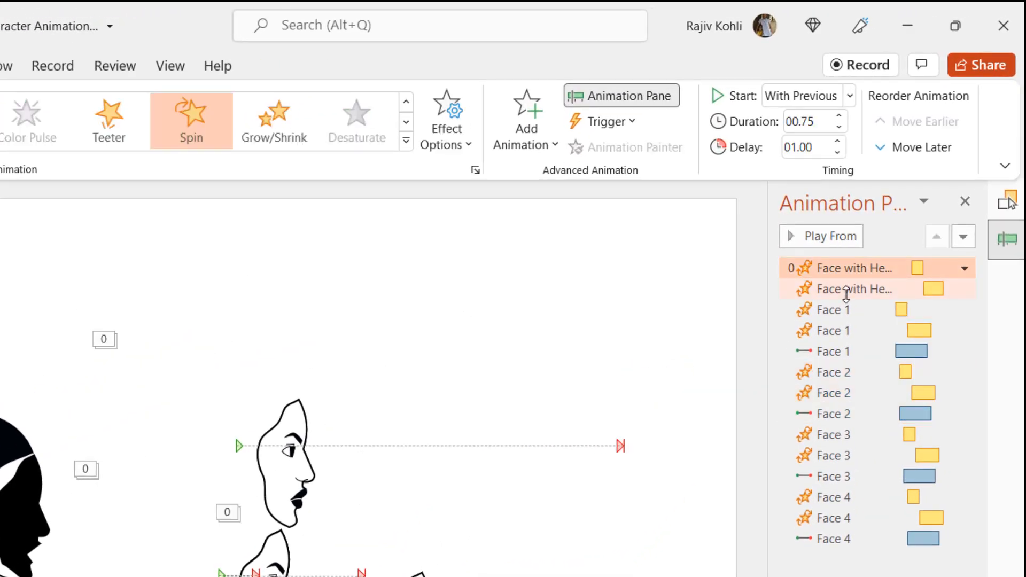
left_click(832, 352)
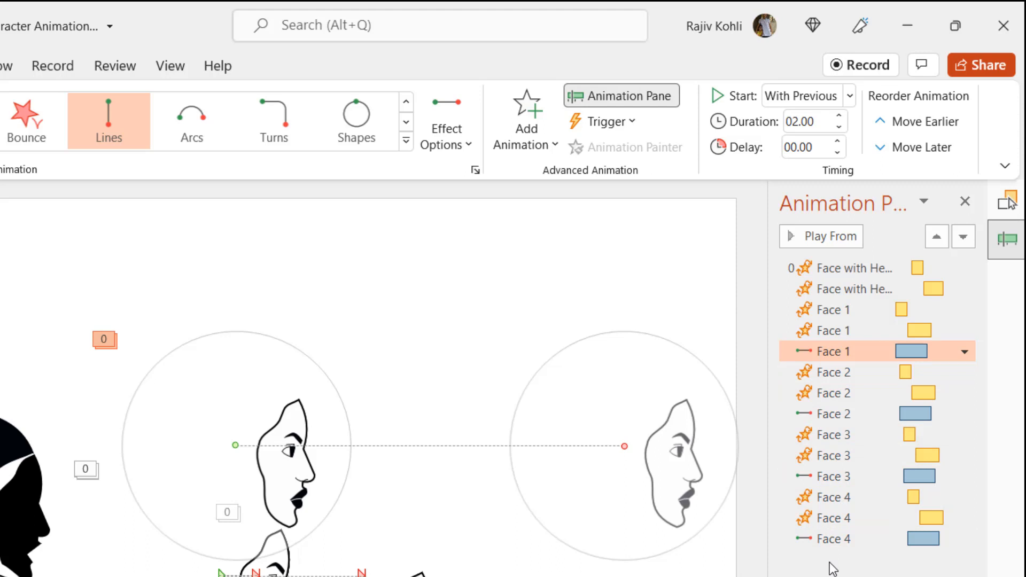
left_click(831, 372)
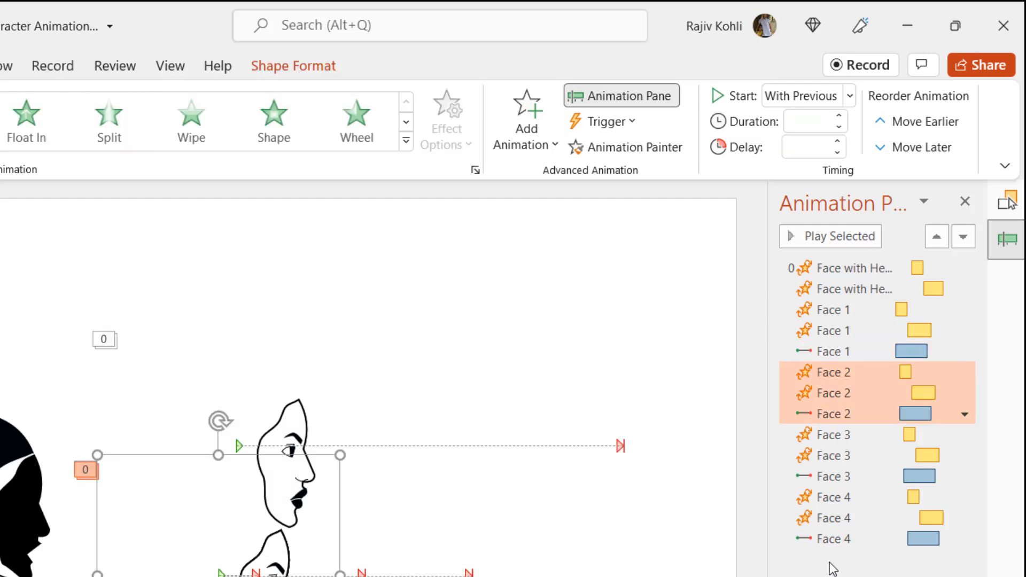
left_click(530, 323)
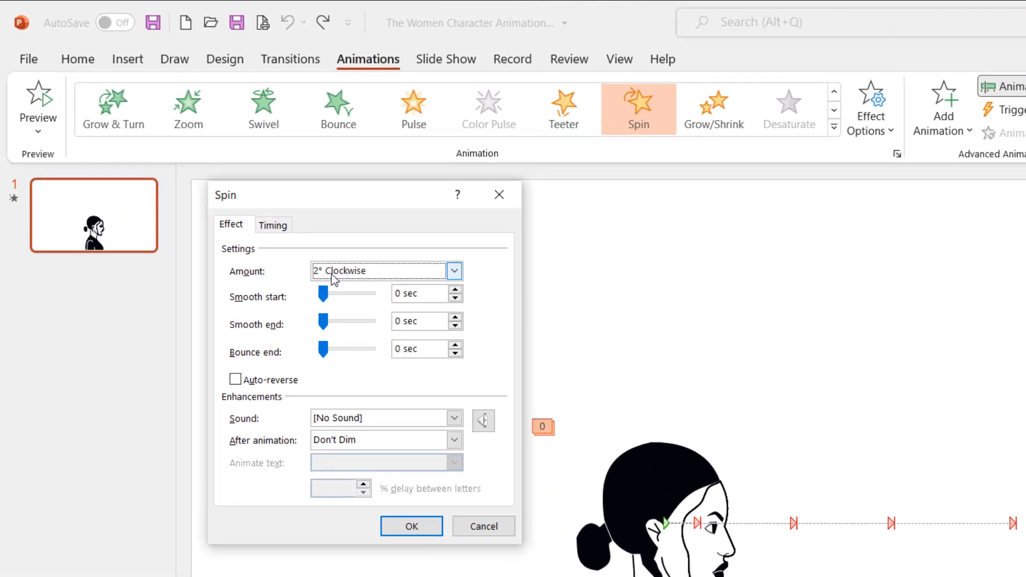
Set the head's spin to 2° clockwise, With Previous, 1-second delay, 0.75-second duration.
left_click(452, 270)
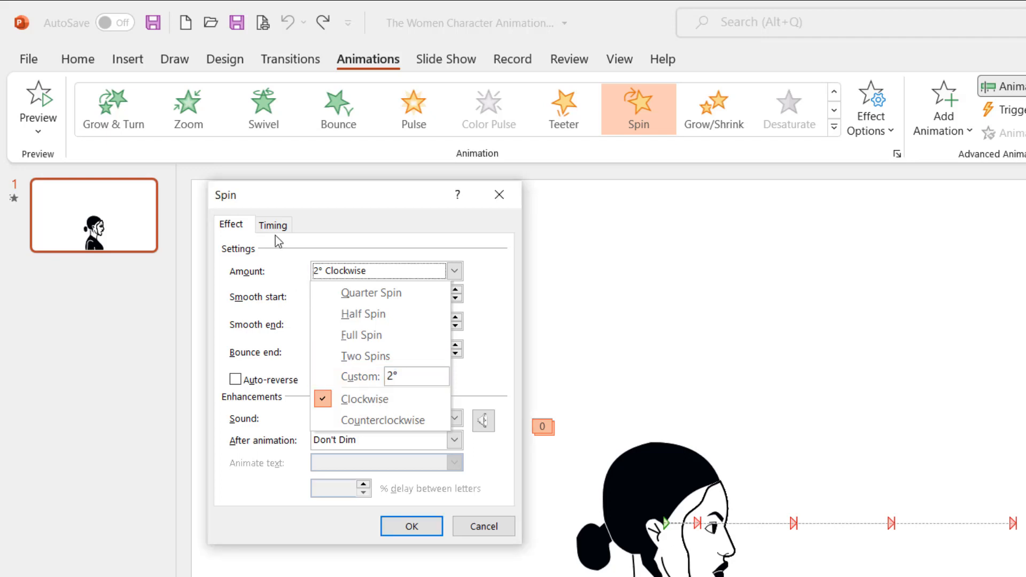
left_click(272, 223)
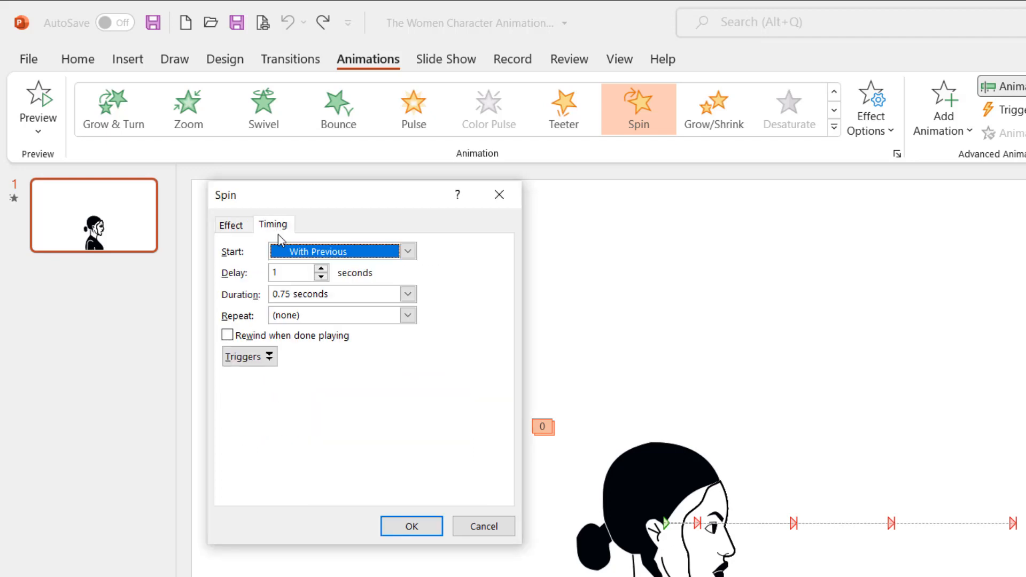
left_click(291, 273)
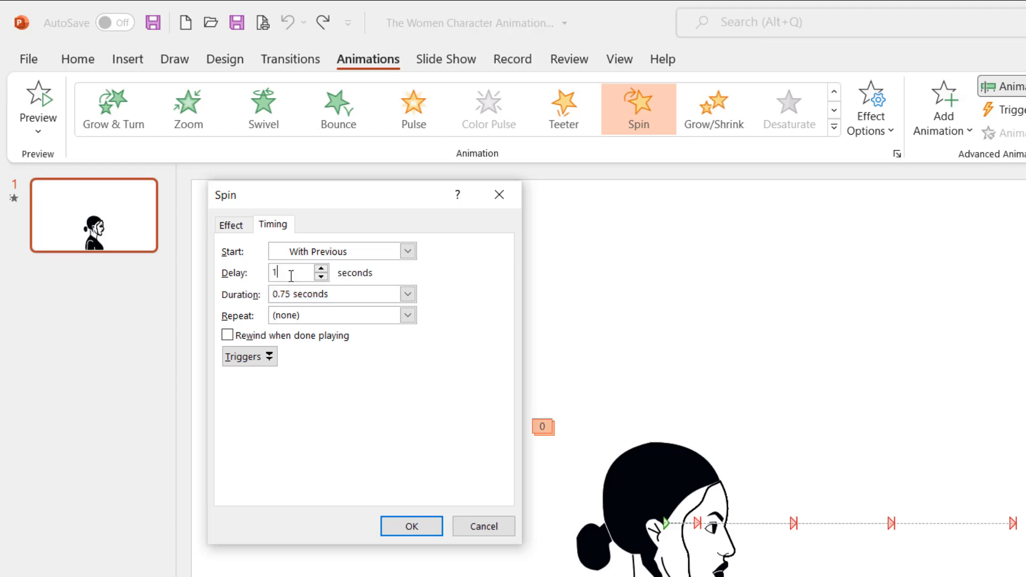
left_click(411, 525)
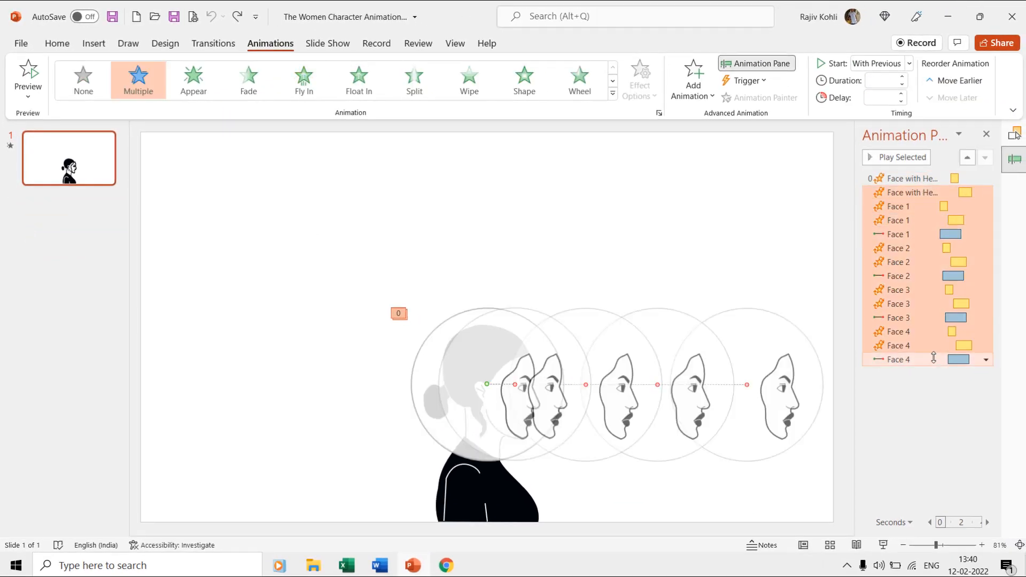
left_click(896, 234)
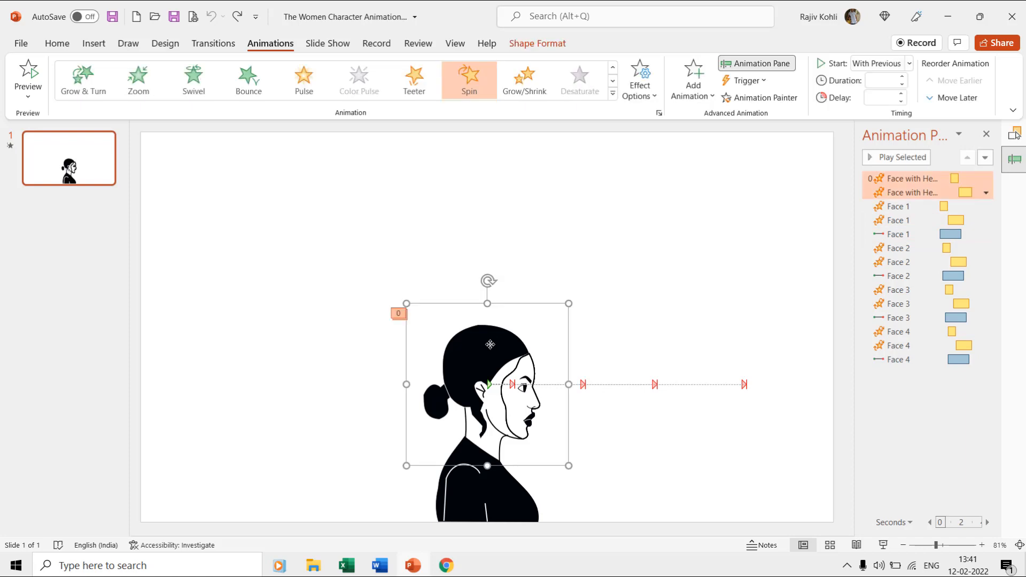
Reach the head's second spin animation and bring up its effect settings.
left_click(537, 43)
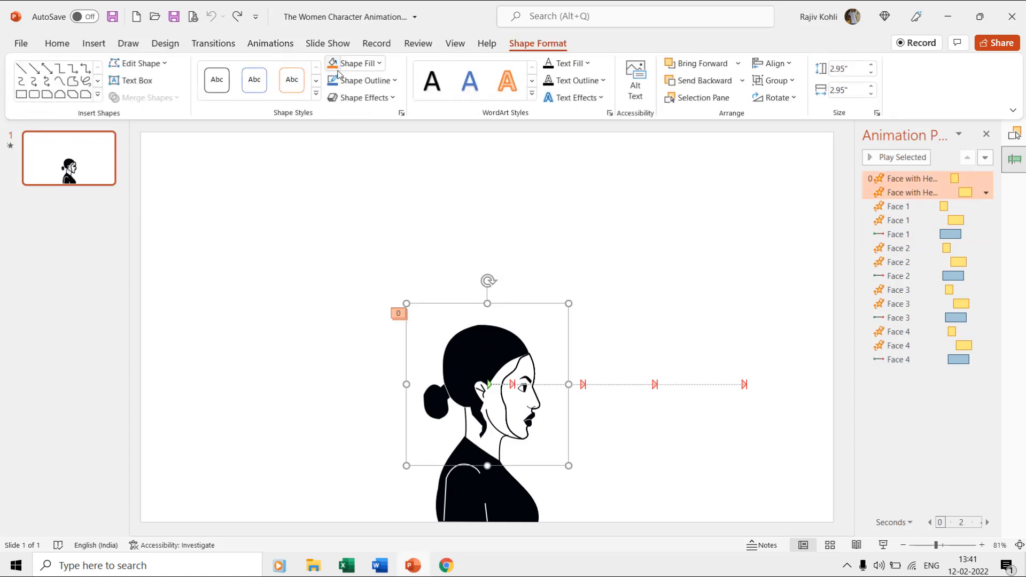
left_click(362, 80)
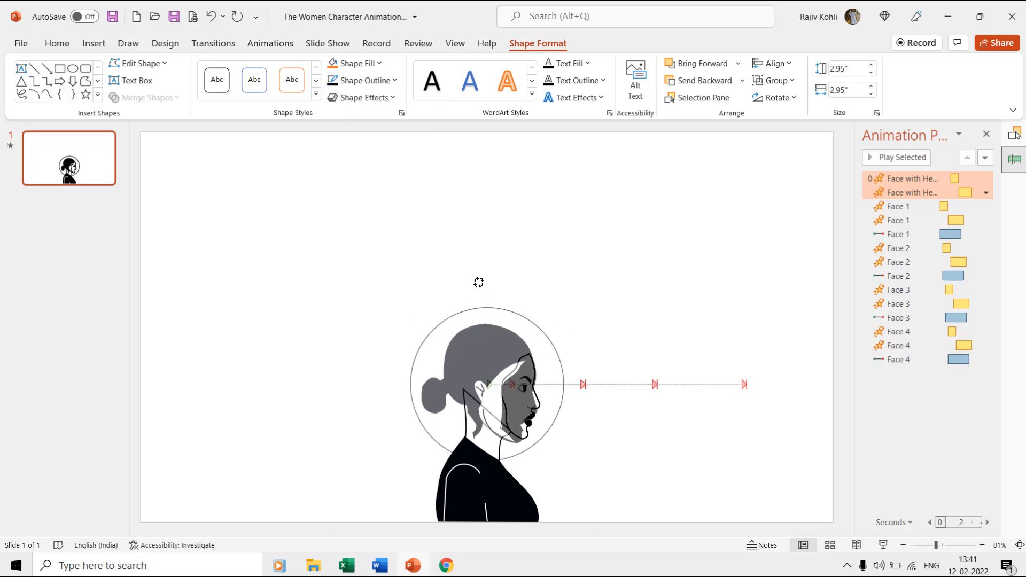
left_click(486, 384)
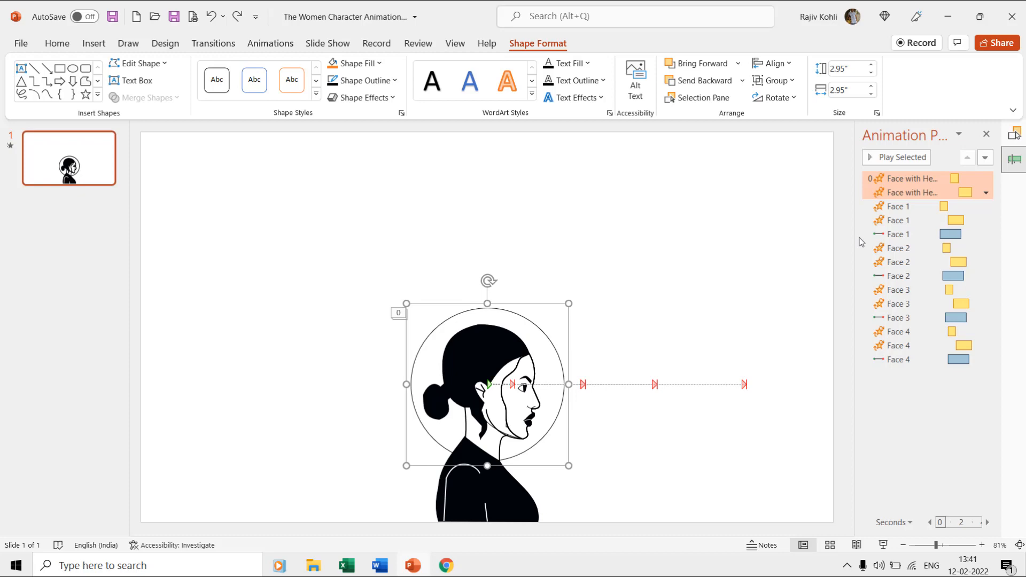
double_click(909, 191)
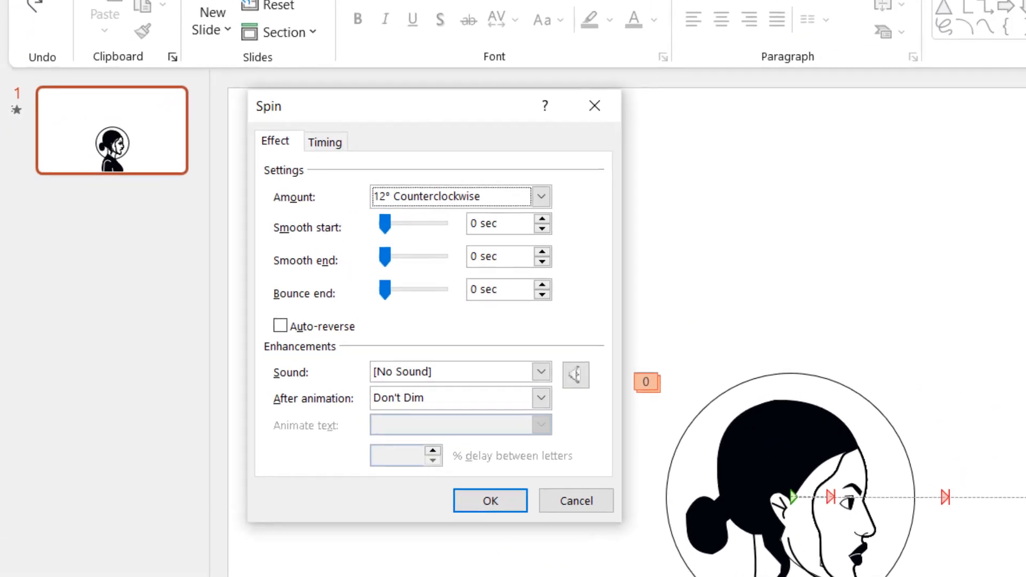
Make it 12° counterclockwise, With Previous, 1.75-second delay, lasting 1.25 seconds.
left_click(541, 197)
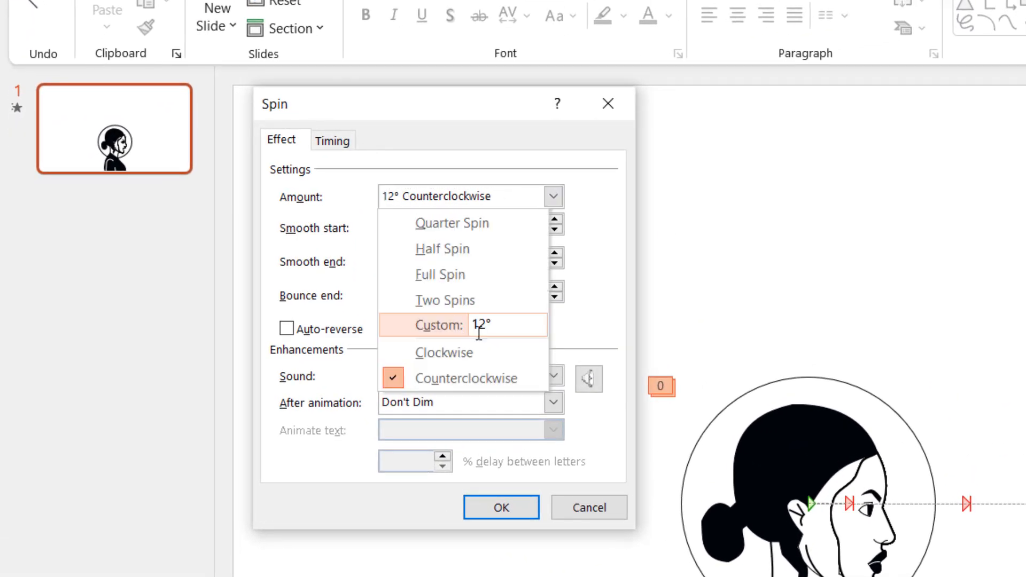
left_click(332, 139)
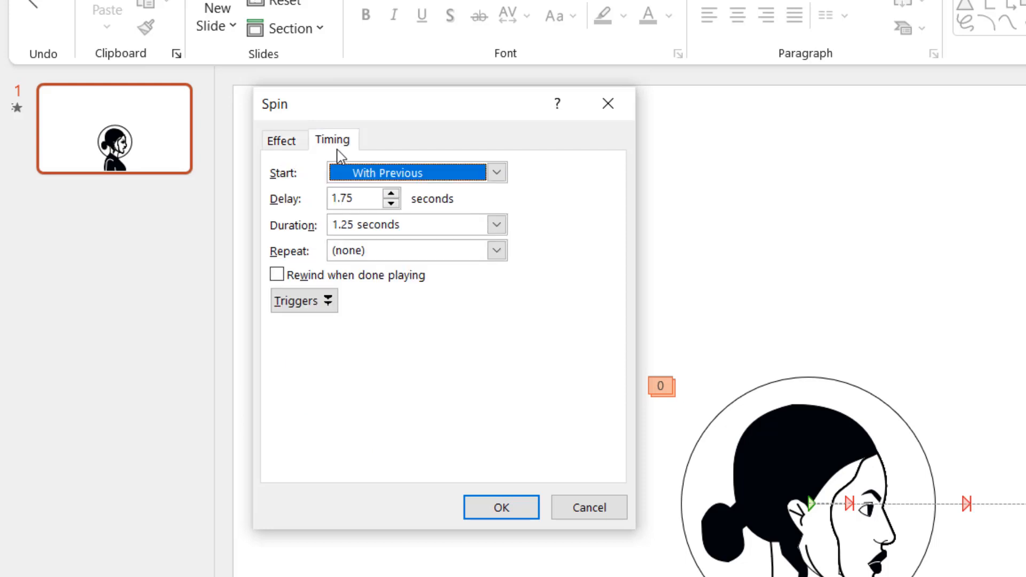
left_click(354, 199)
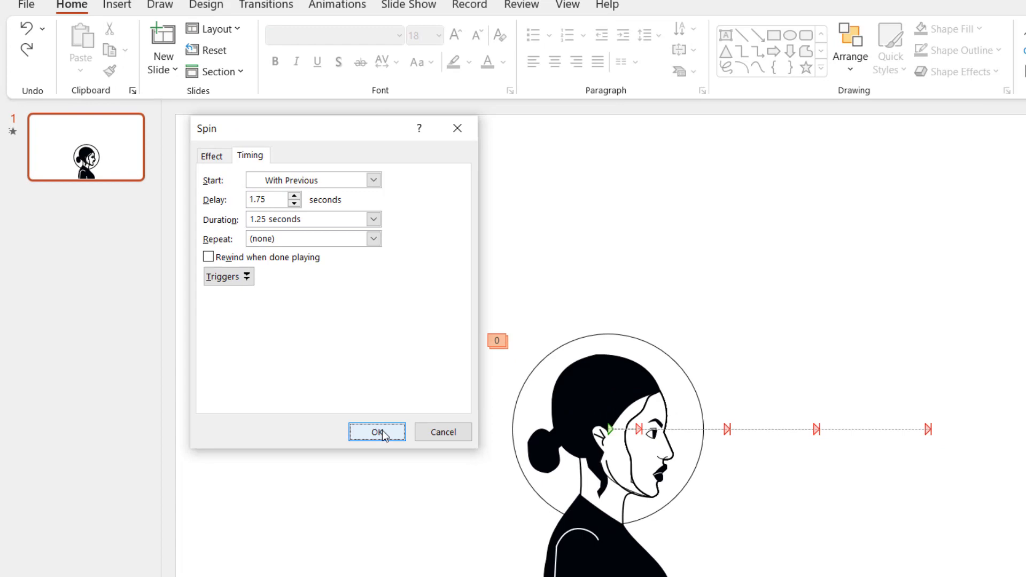
left_click(376, 431)
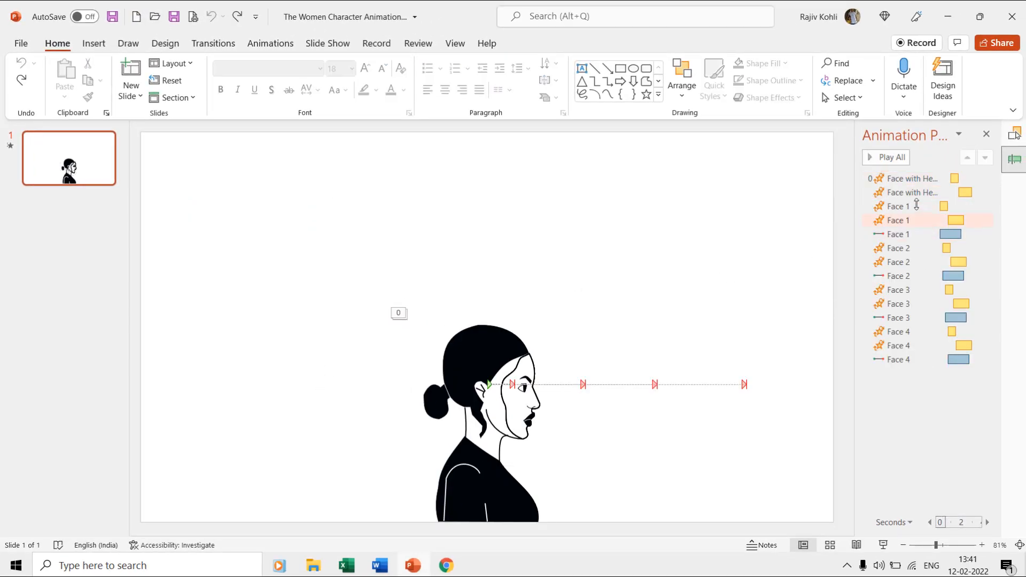
Verify Face 1's spins: 2° clockwise over 0.75 s, then 12° counterclockwise for 1.5 s after 0.75 s.
double_click(898, 220)
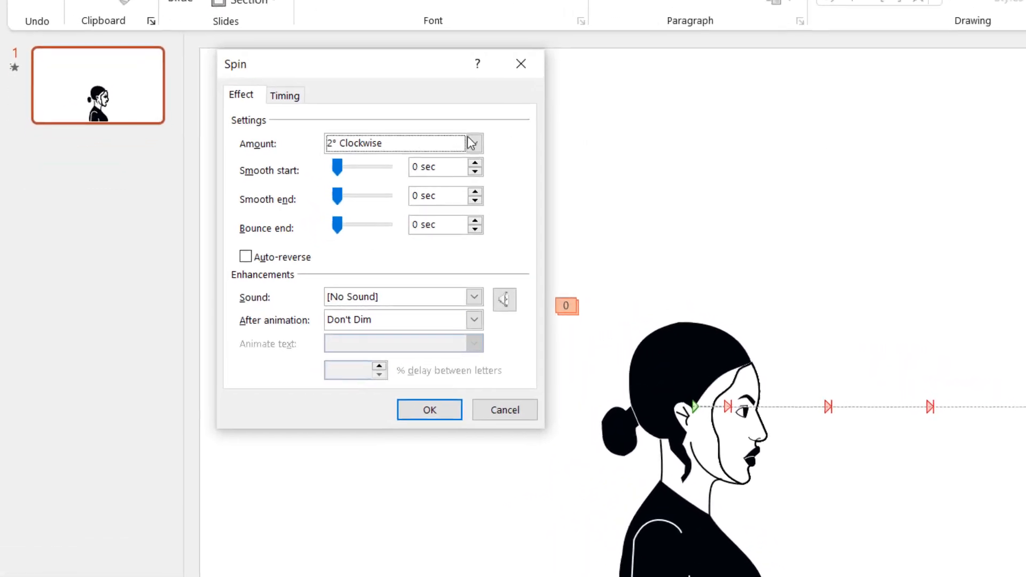
left_click(284, 95)
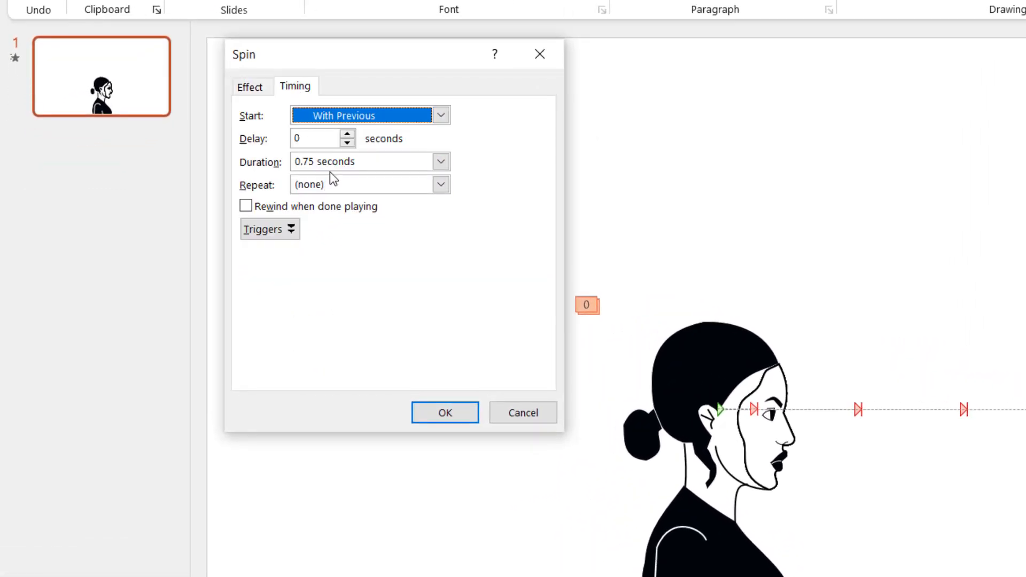
left_click(444, 412)
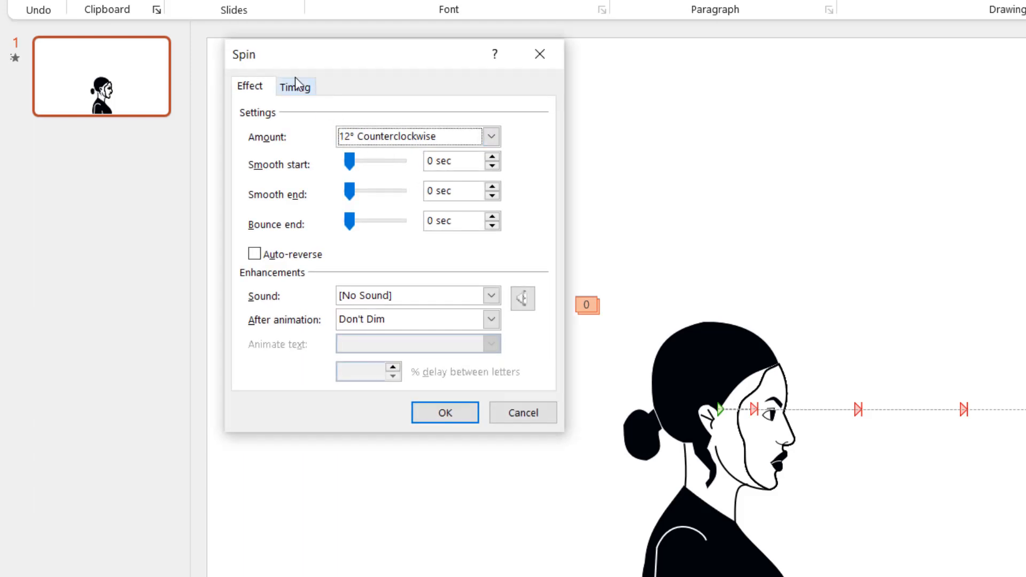
left_click(295, 85)
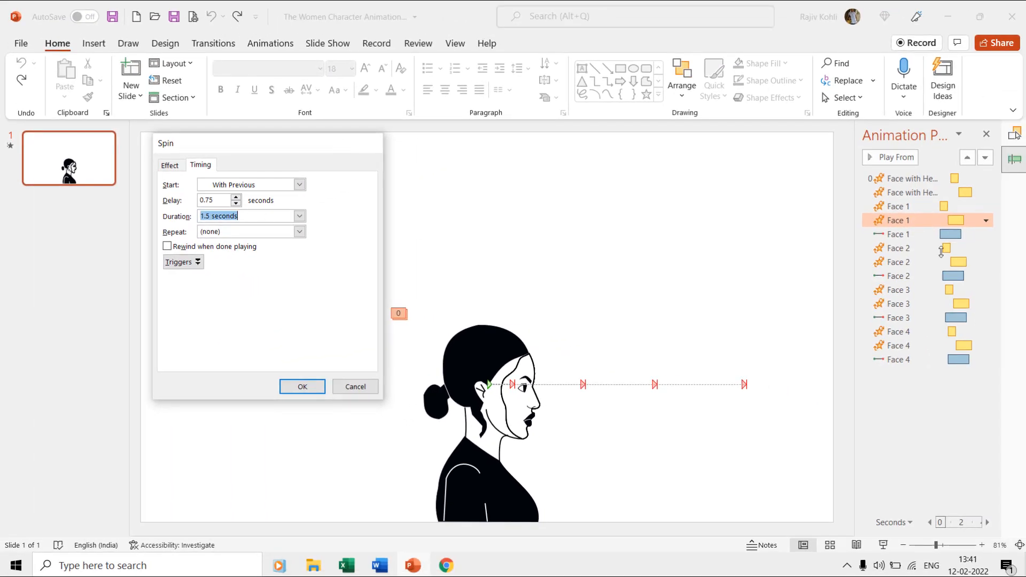
left_click(301, 385)
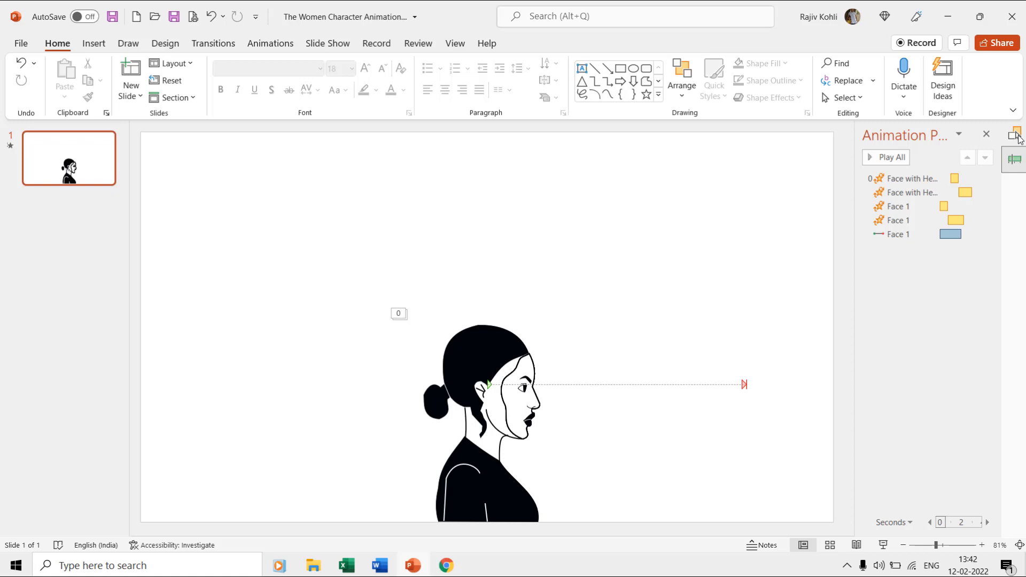
mouse_move(1016, 135)
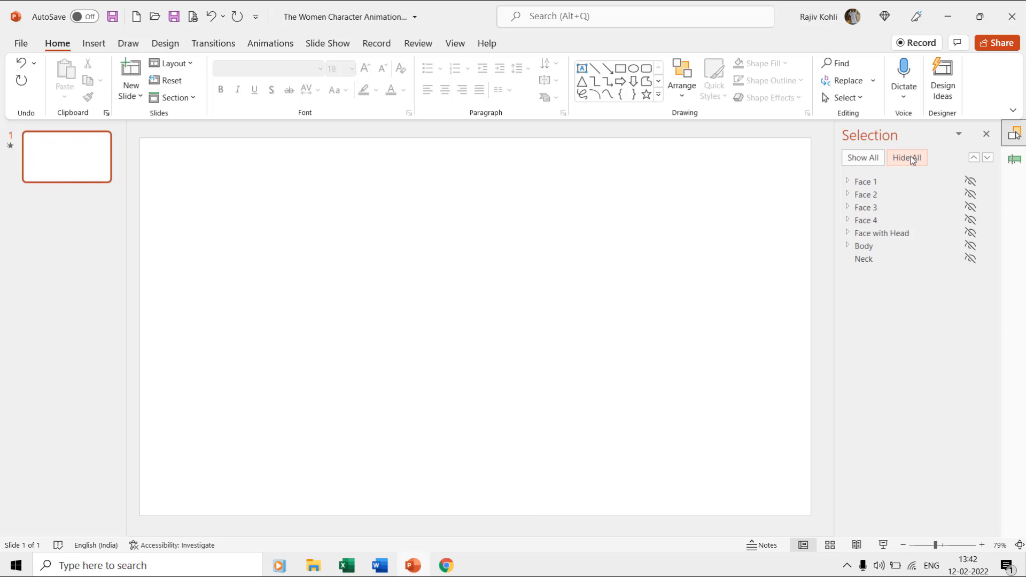
Show only Face 1, pick up its animations with Animation Painter, and reveal Face 2.
left_click(970, 181)
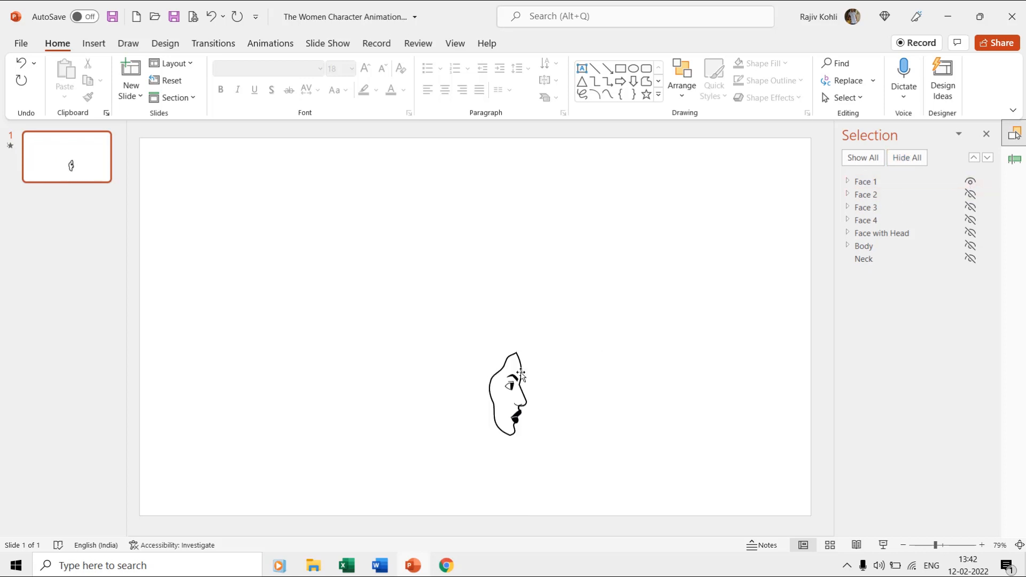
left_click(864, 182)
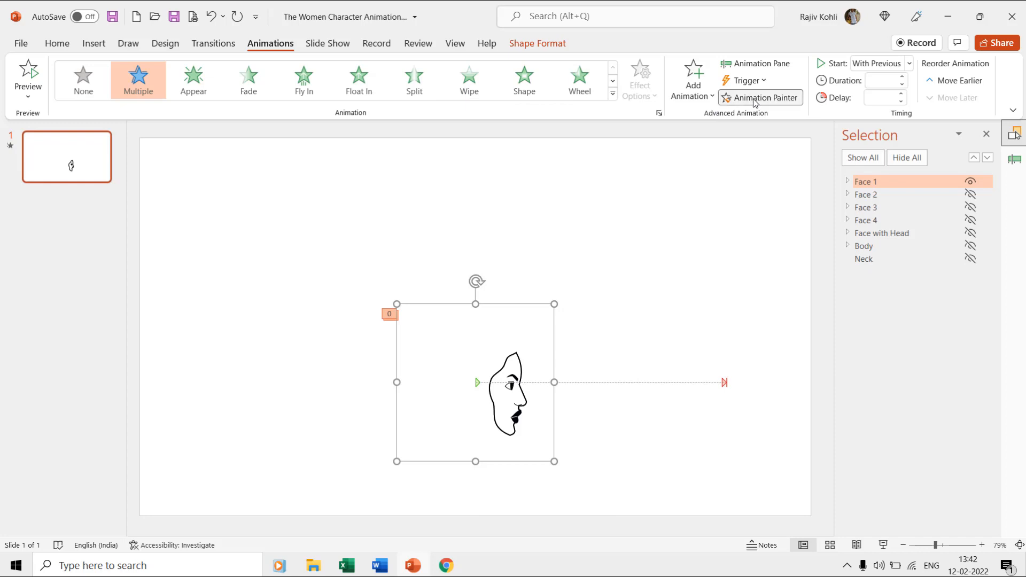
left_click(864, 259)
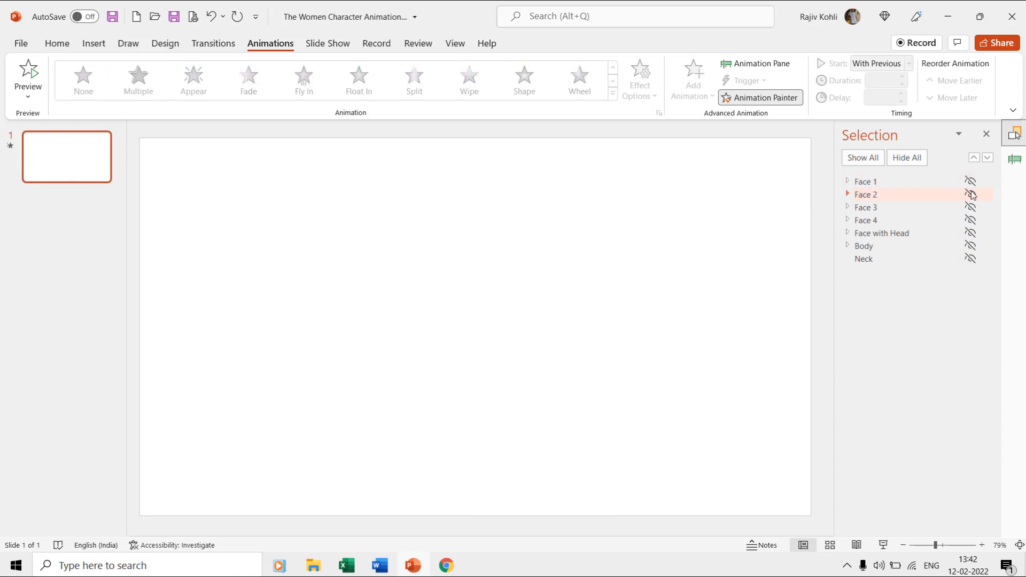
left_click(971, 195)
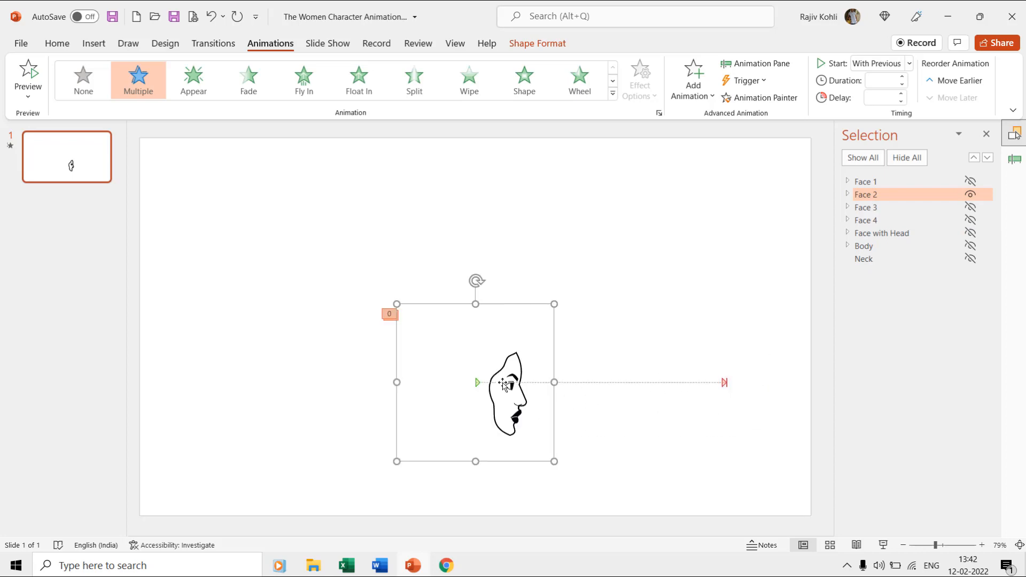
Paint Face 1's spins and line path onto the other faces, then show every shape again.
left_click(756, 63)
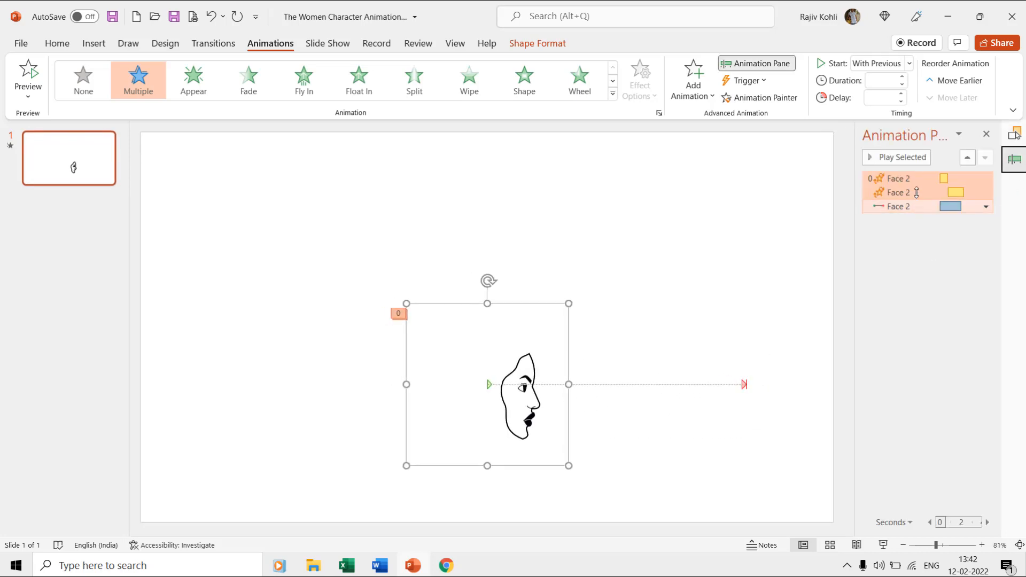
left_click(1015, 135)
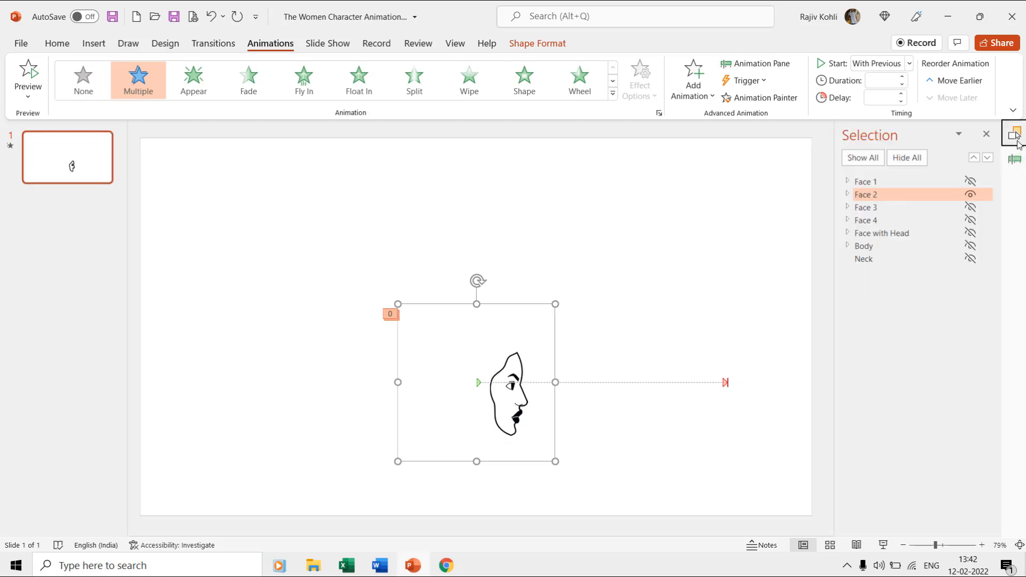
left_click(753, 63)
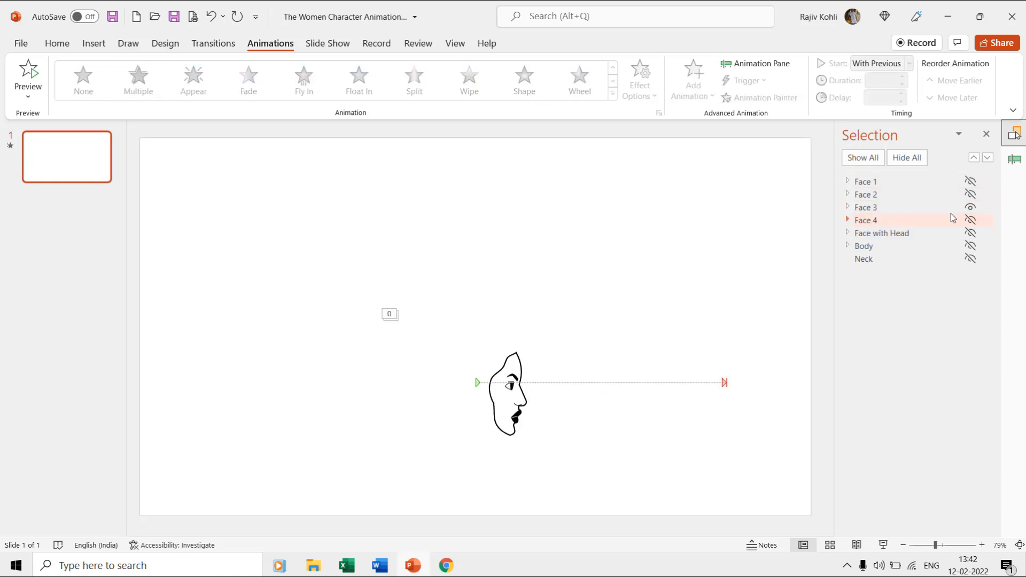
left_click(867, 220)
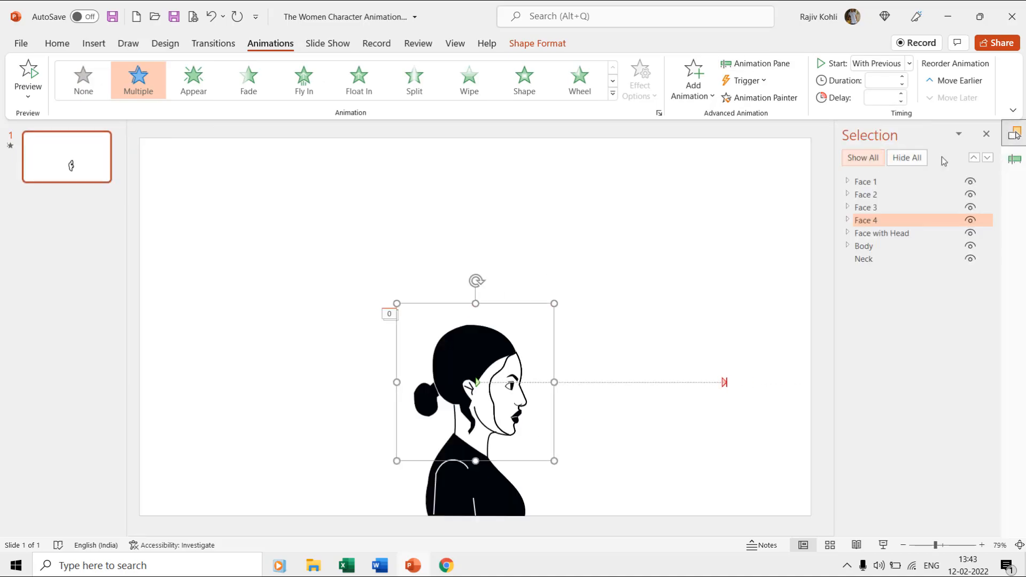
Review the faces' second-spin delays in the Animation Pane: Face 1 at 0.75 s, Face 2 at 1.00 s.
left_click(755, 63)
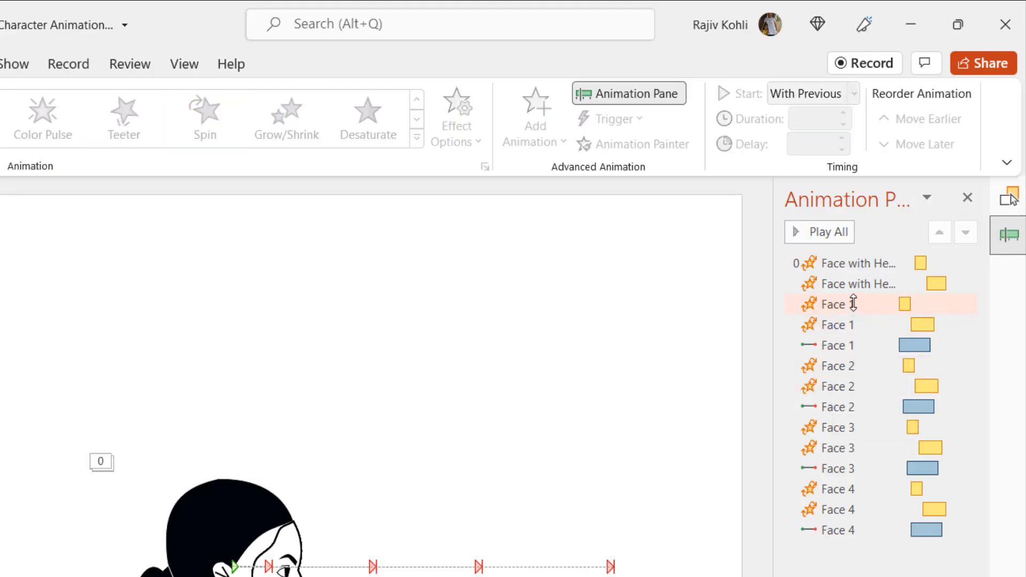
left_click(831, 325)
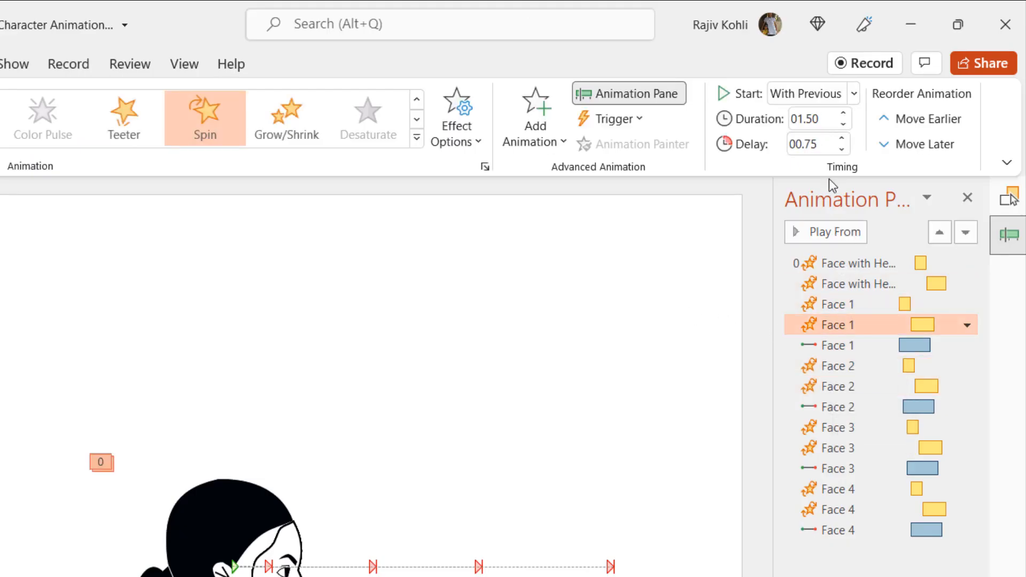
left_click(838, 345)
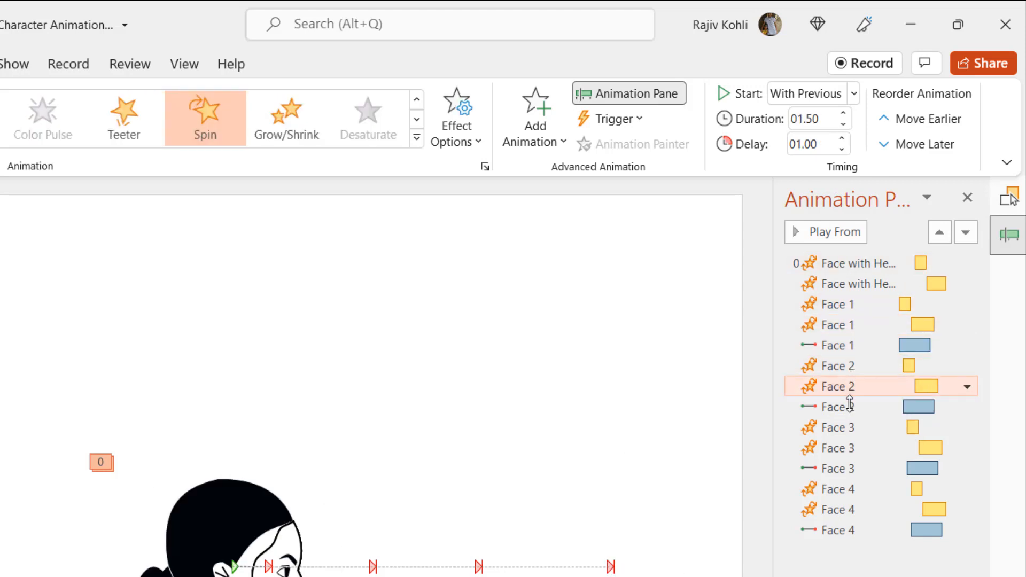
left_click(844, 428)
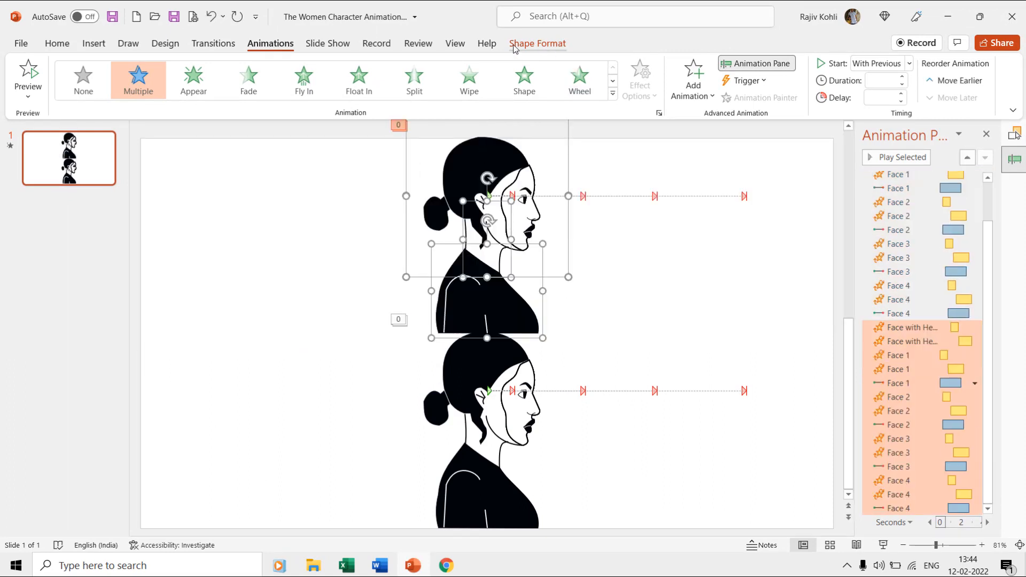
Bring up Shape Format options for the duplicated figure.
left_click(538, 43)
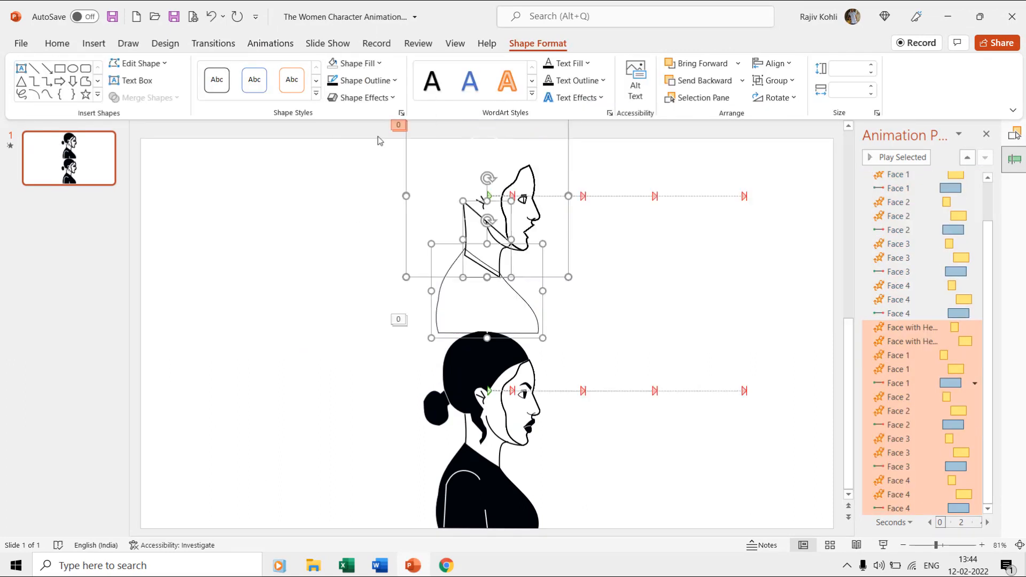